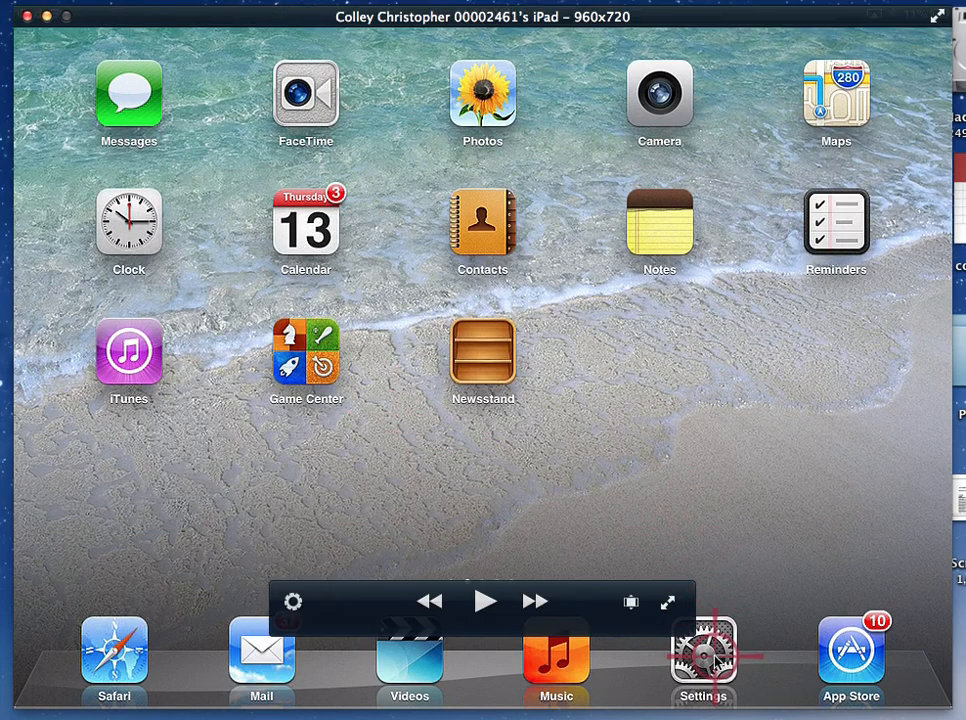
Open the Settings app from the home screen to reach General.
{"action": "left_click", "coordinate": [703, 650]}
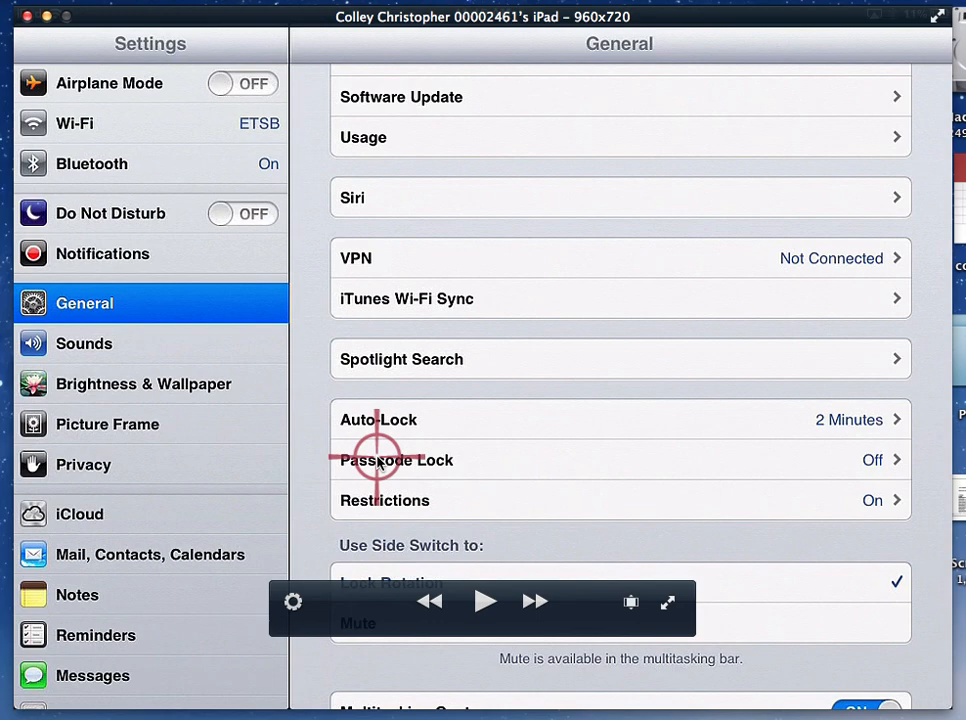
Open Passcode Lock and choose Turn Passcode On to set a 4-digit code.
{"action": "left_click", "coordinate": [395, 460]}
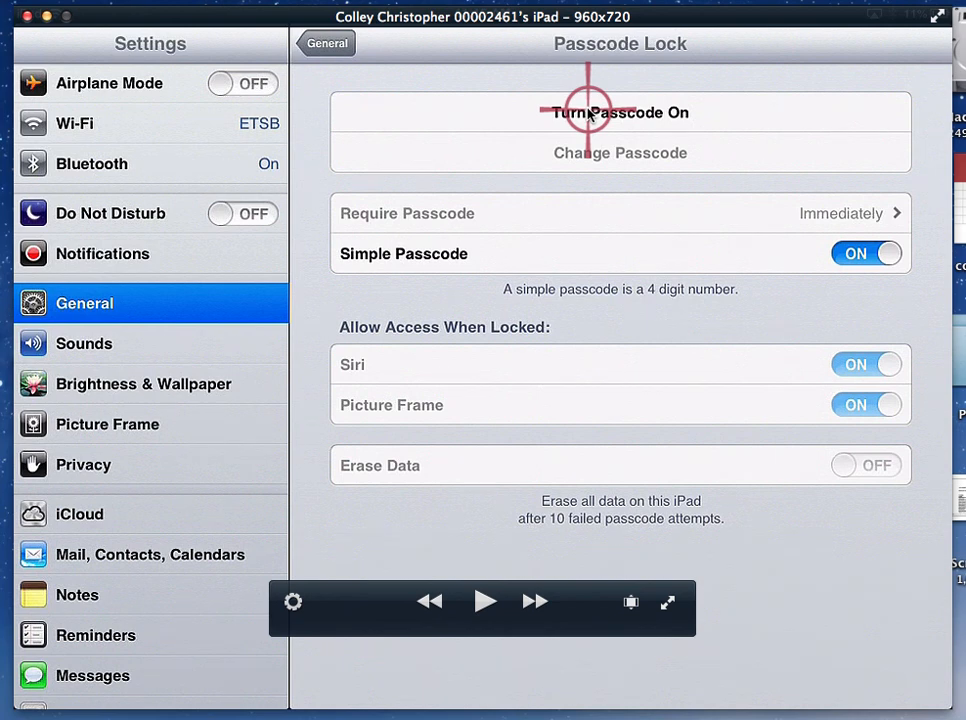
{"action": "left_click", "coordinate": [620, 112]}
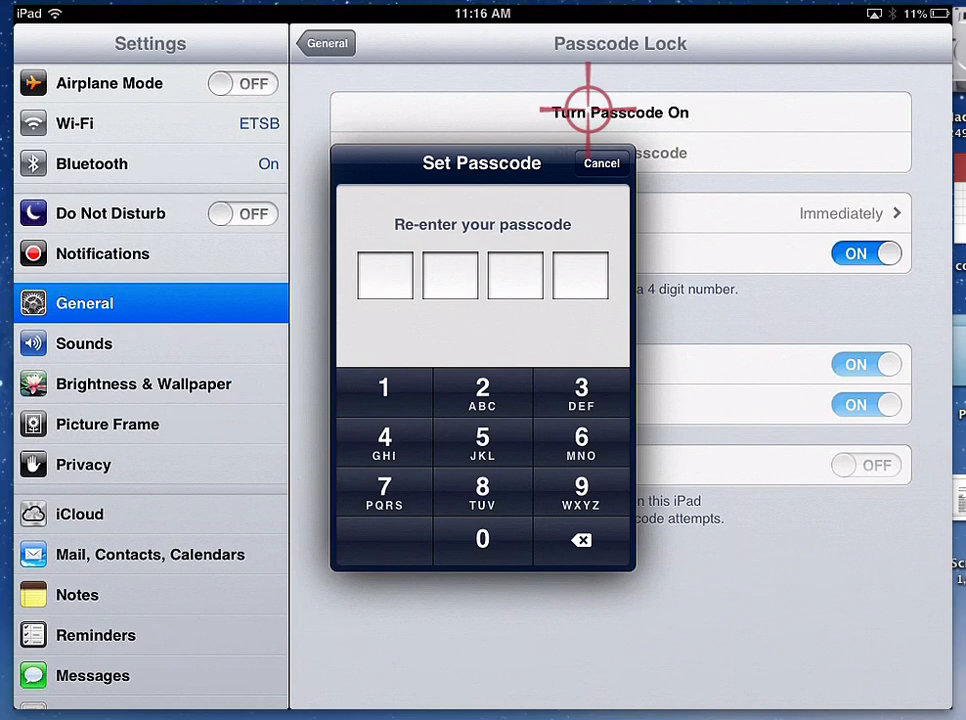
Re-enter the 4-digit code to confirm it, then lock and wake the iPad.
{"action": "left_click", "coordinate": [384, 392]}
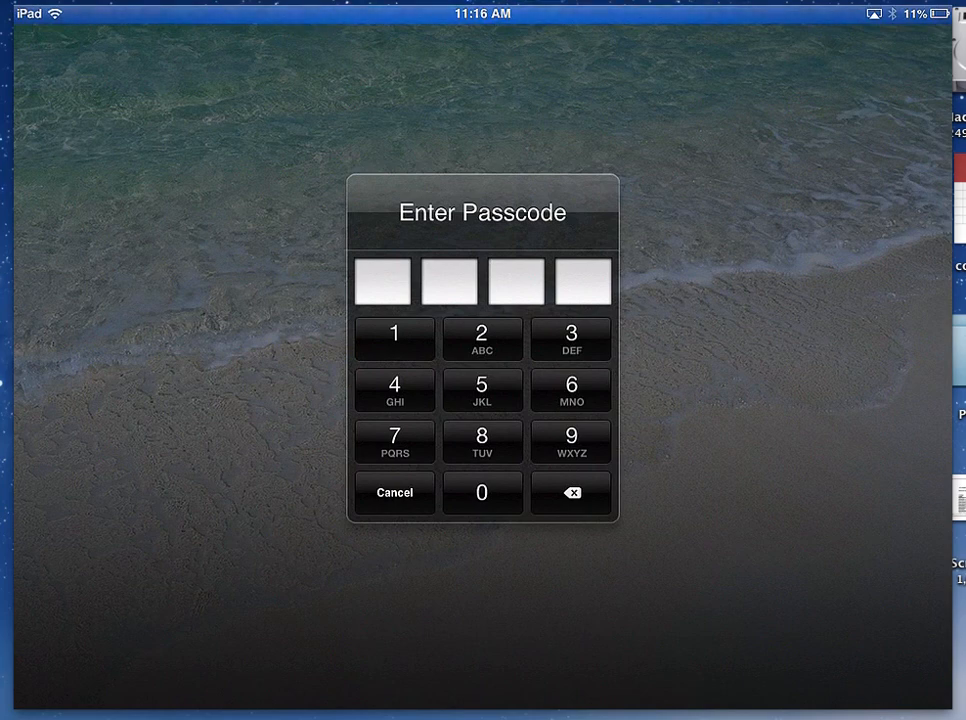
Unlock the iPad by entering the new 4-digit passcode.
{"action": "left_click", "coordinate": [394, 338]}
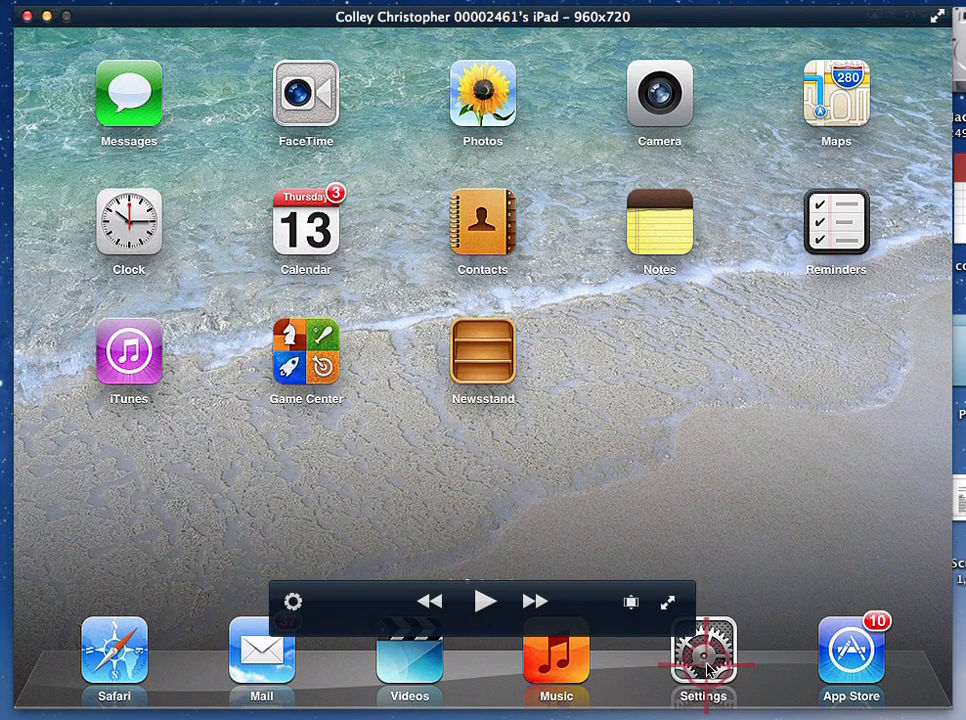
Reopen Settings and navigate to General > Passcode Lock.
{"action": "left_click", "coordinate": [702, 650]}
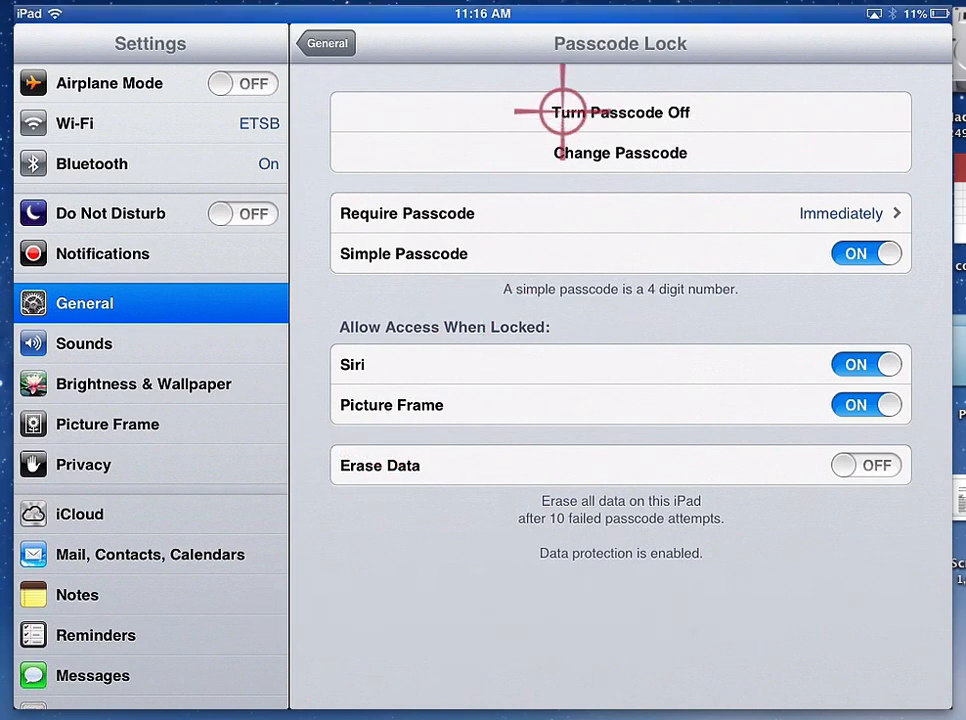
Choose Turn Passcode Off and enter the first digit of the current passcode.
{"action": "left_click", "coordinate": [620, 112]}
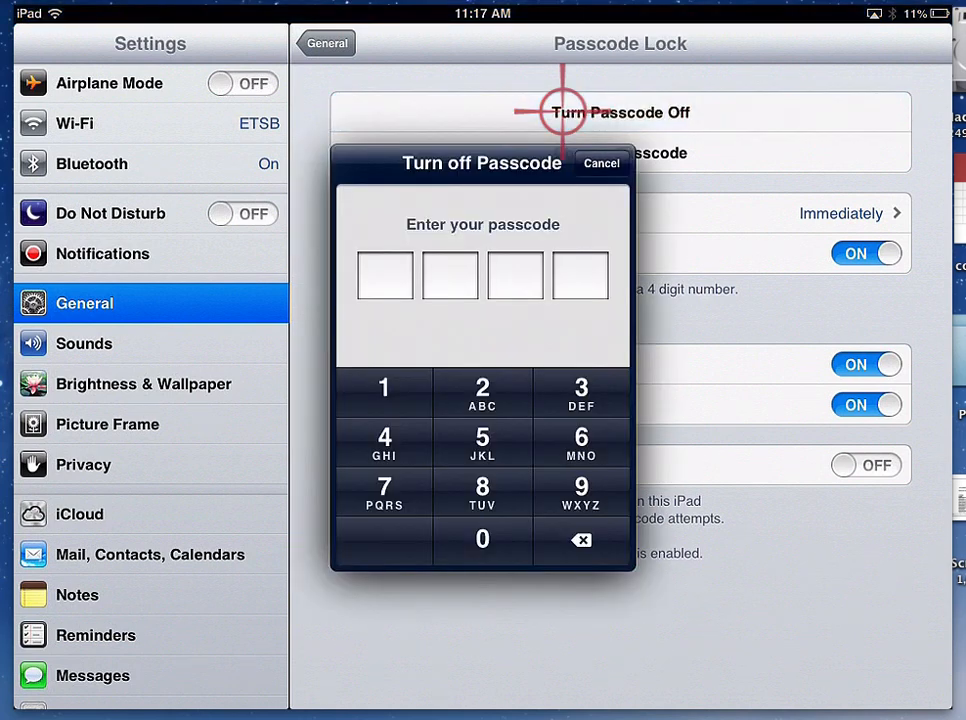
{"action": "left_click", "coordinate": [384, 388]}
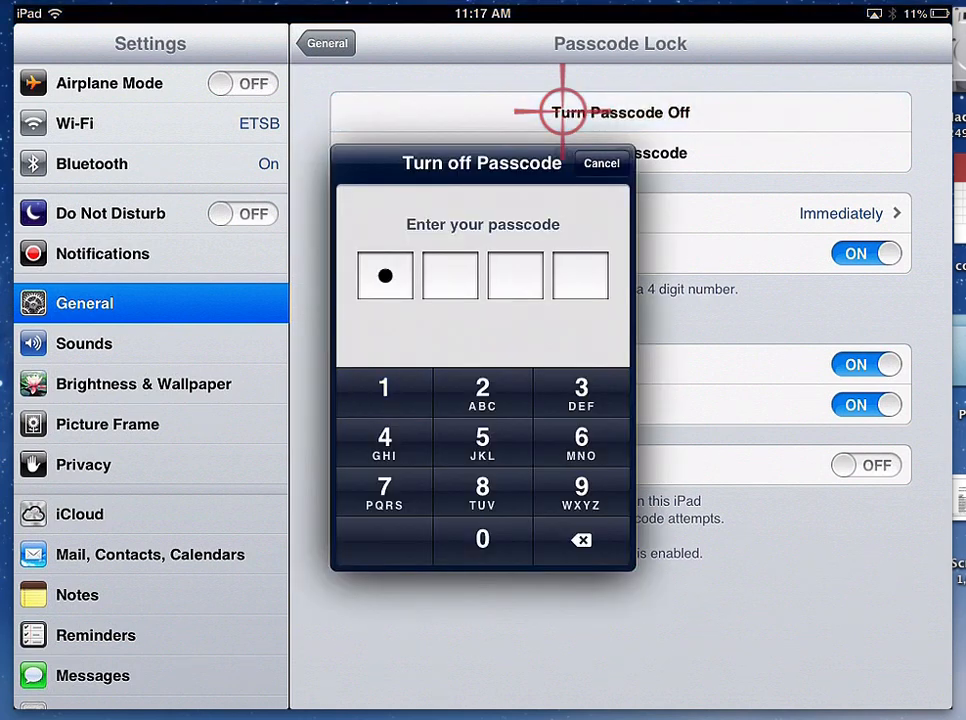